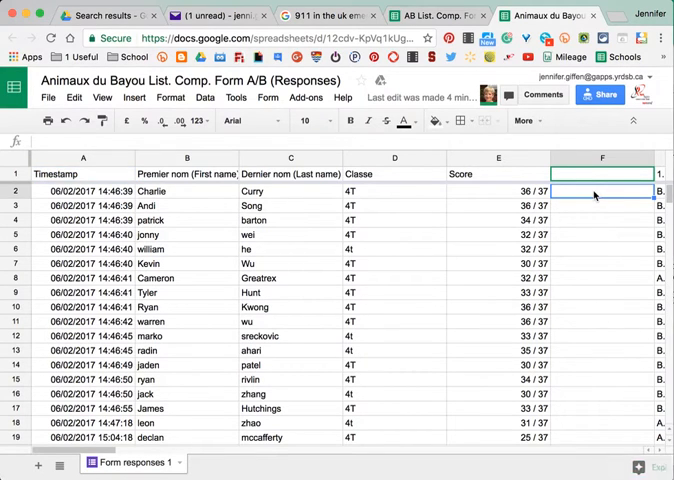
# Put =LEFT(E2,2) in F2 to show 36, and insert a blank column before G
pyautogui.write('=')
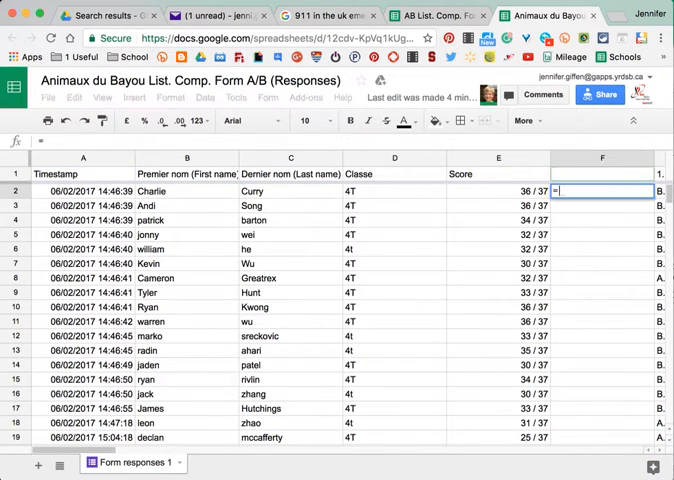
pyautogui.write('left')
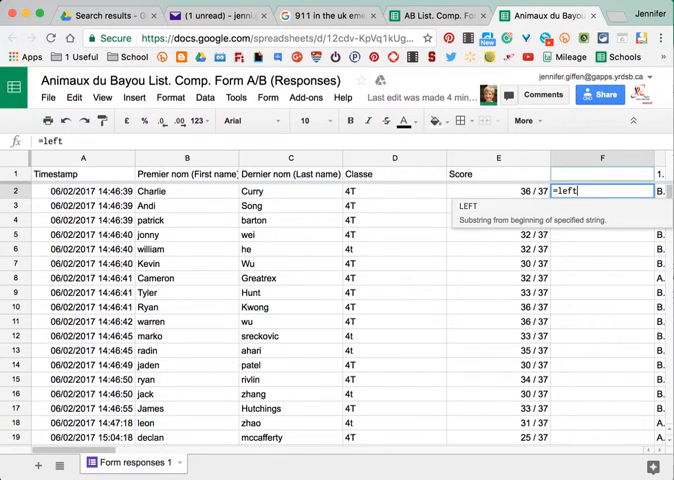
pyautogui.click(498, 190)
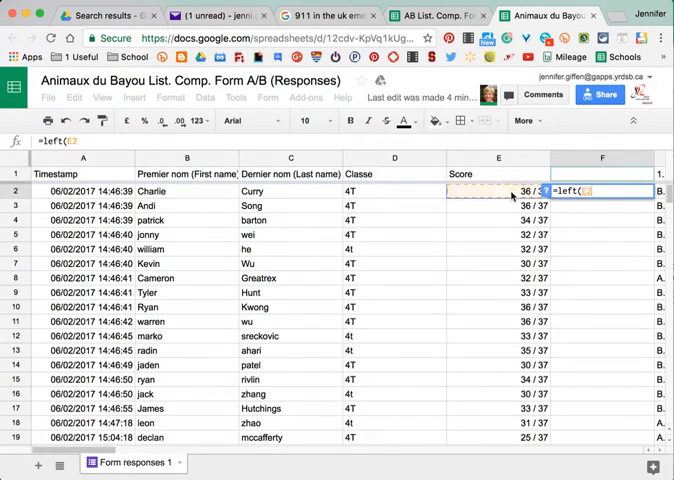
pyautogui.write(',2)')
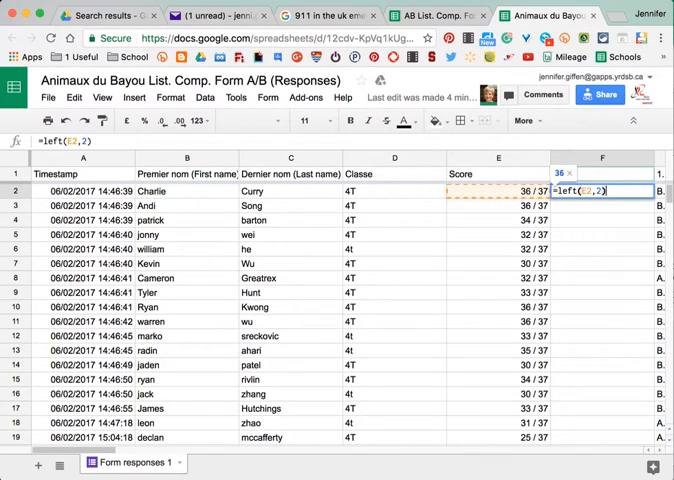
pyautogui.press('enter')
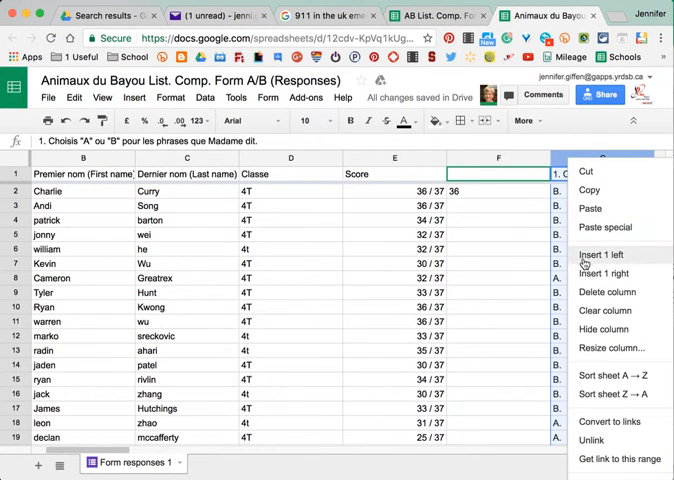
pyautogui.click(604, 255)
pyautogui.write('=F2')
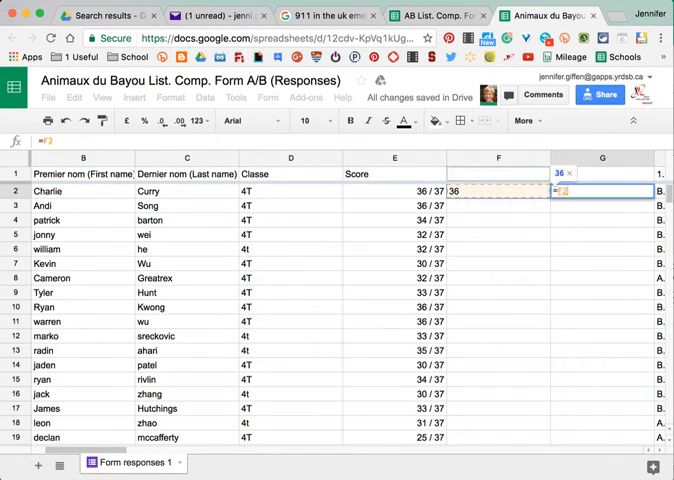
# Enter =F2/37 in G2, giving 0.972972973 for Charlie's score
pyautogui.write('/')
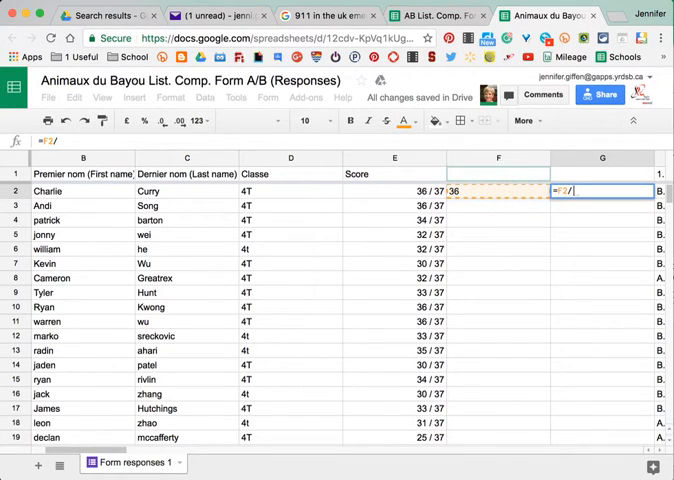
pyautogui.write('/37')
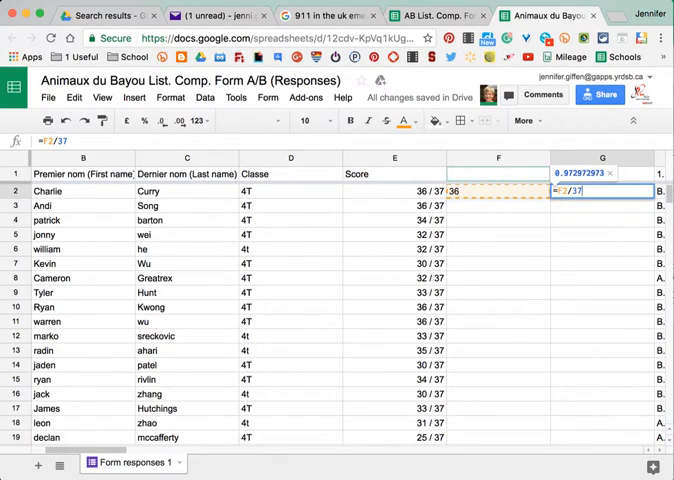
pyautogui.press('Enter')
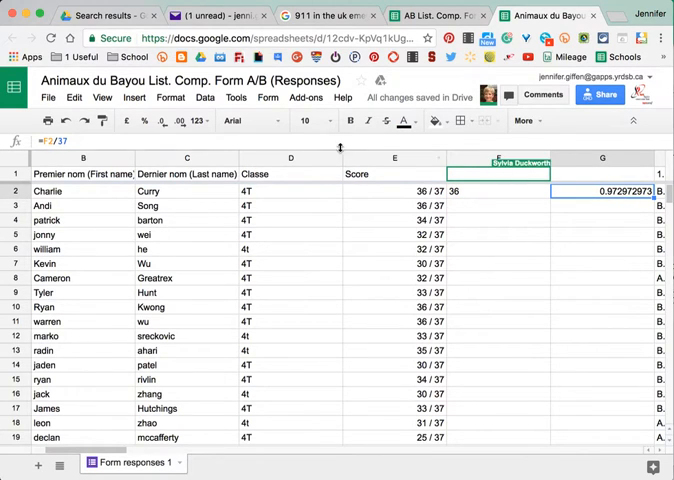
pyautogui.moveTo(145, 121)
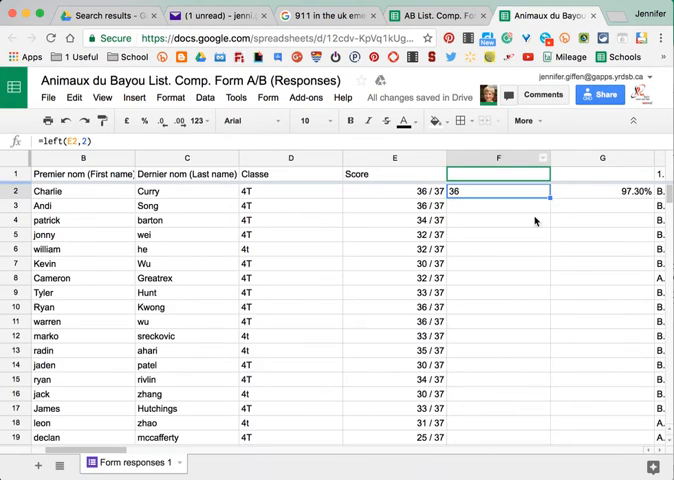
# Scroll down through the form response rows
pyautogui.scroll(-3)
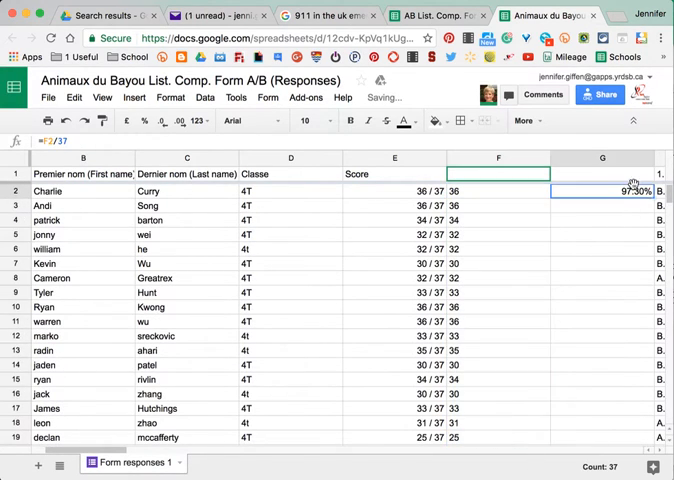
pyautogui.scroll(-3)
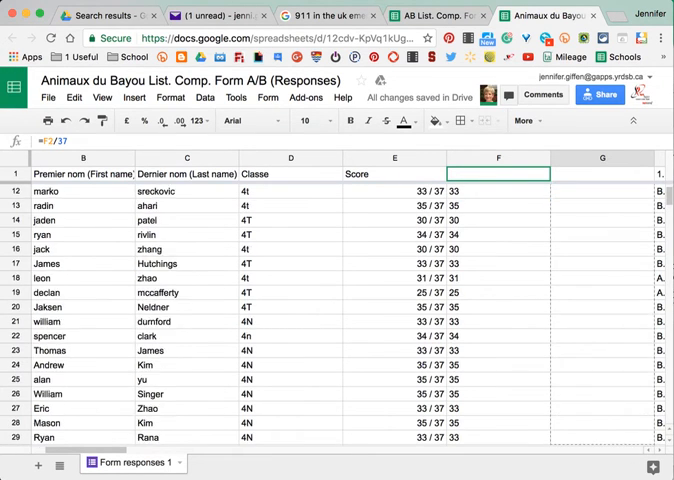
pyautogui.scroll(-3)
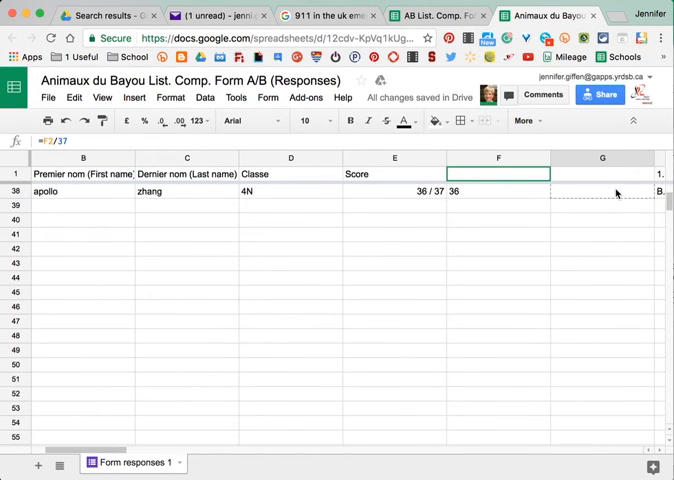